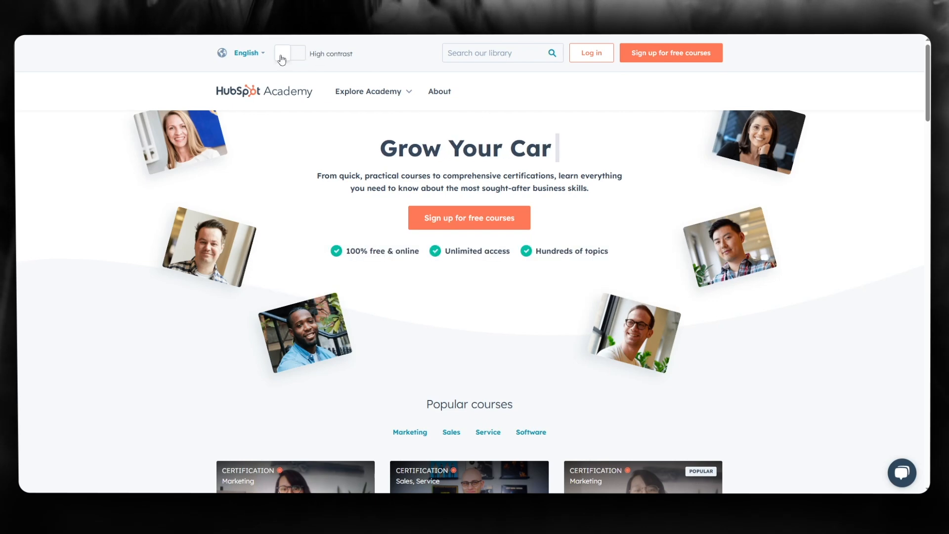
# Begin free-courses sign-up, paste the email address and submit it for verification
pyautogui.click(290, 54)
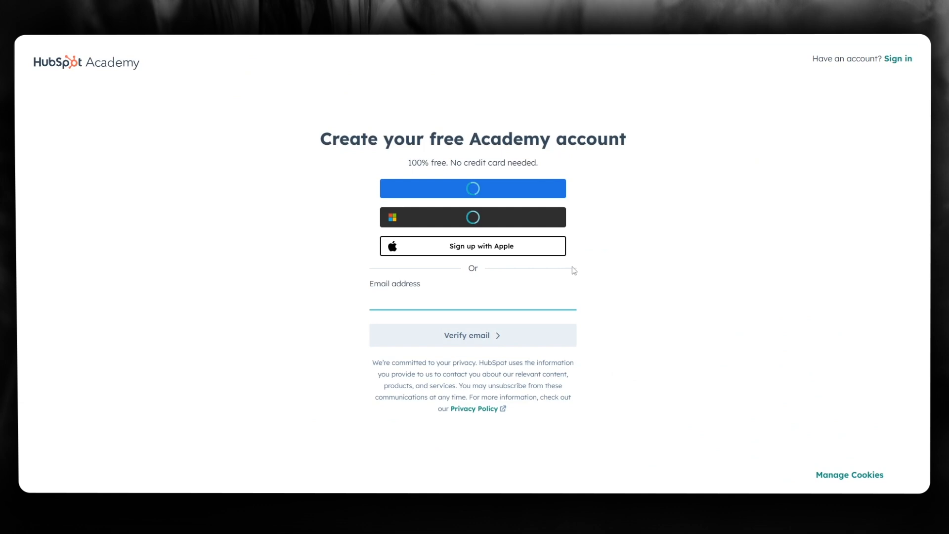
pyautogui.rightClick(472, 298)
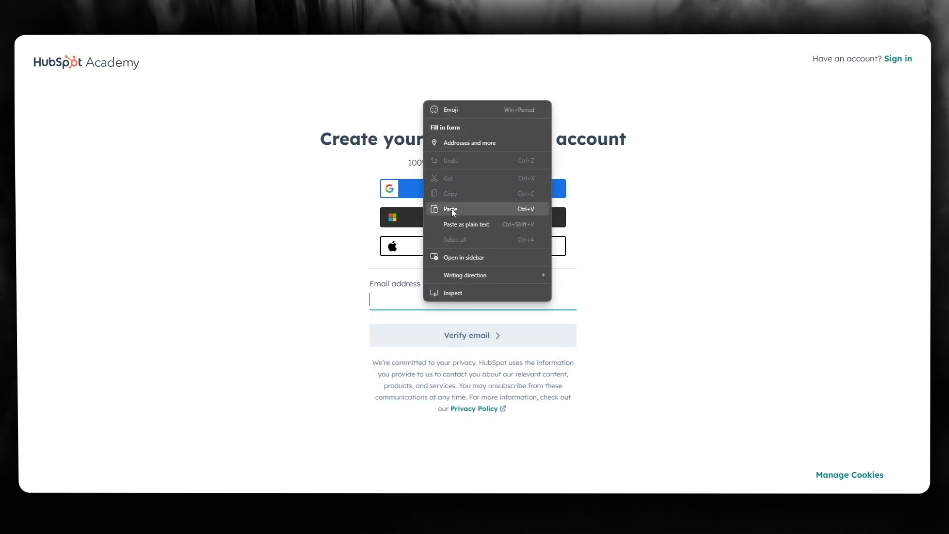
pyautogui.click(450, 208)
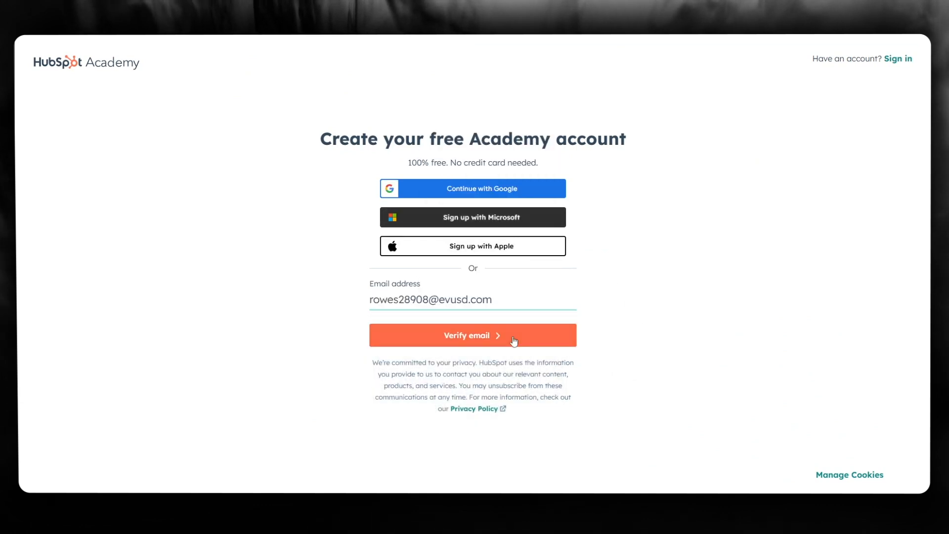
pyautogui.click(473, 335)
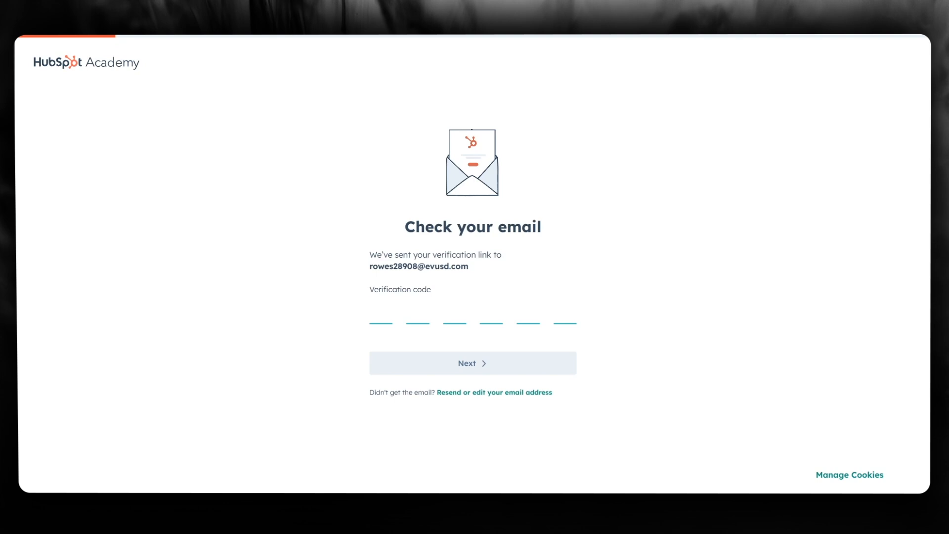
pyautogui.click(380, 320)
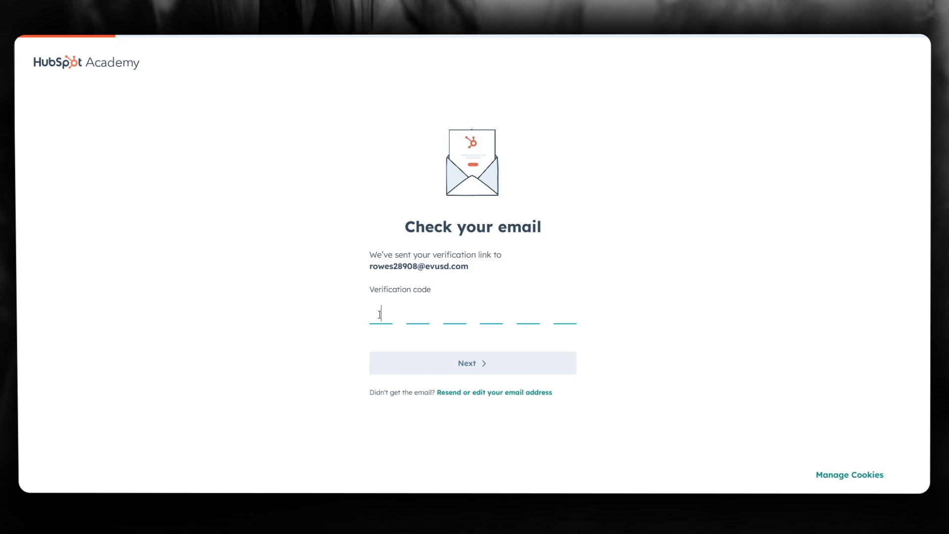
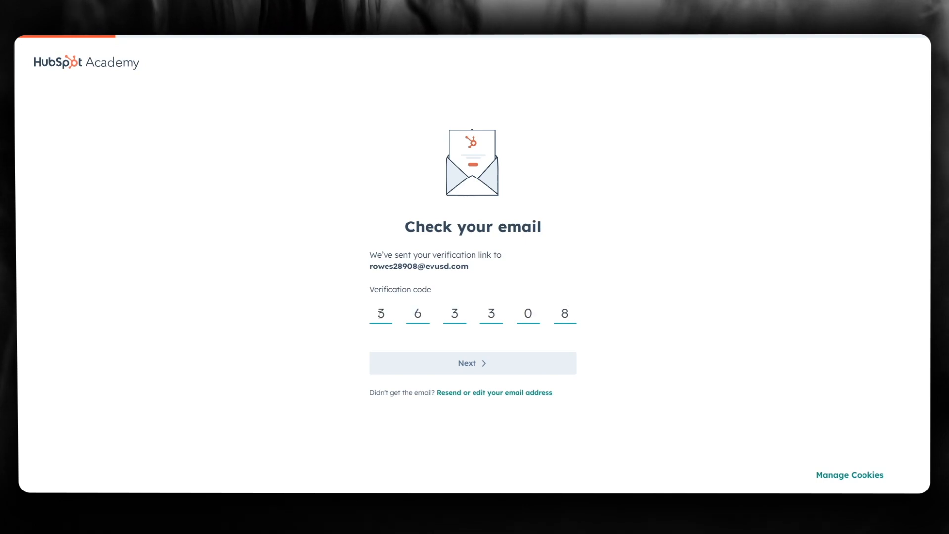
pyautogui.click(472, 363)
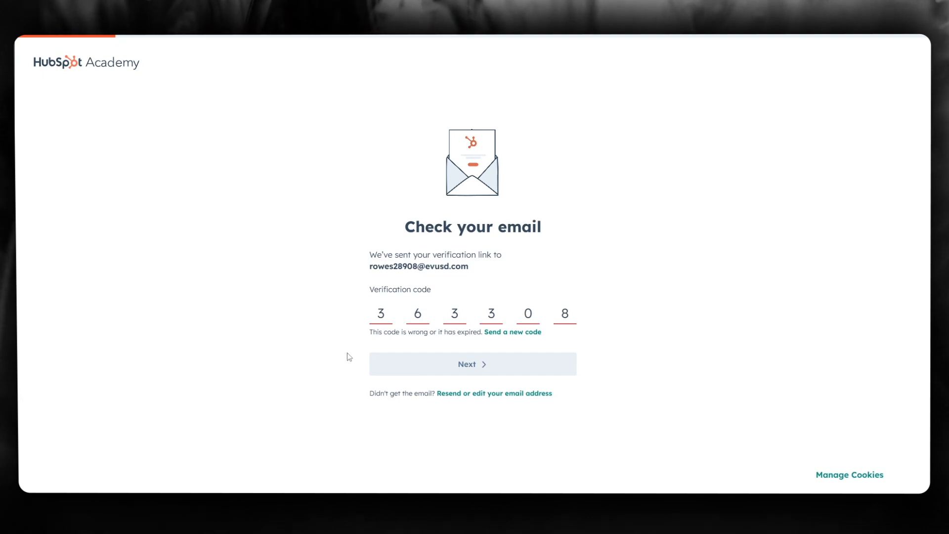
pyautogui.click(453, 314)
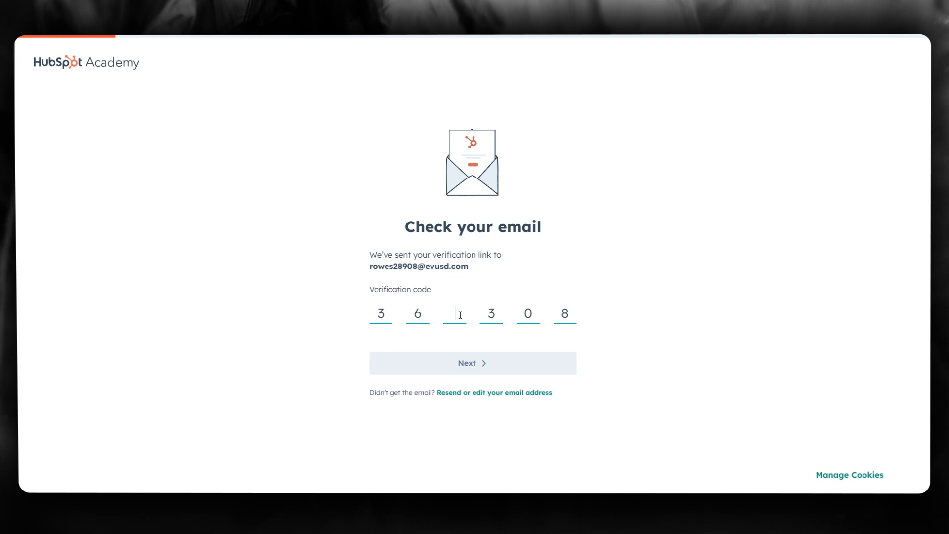
pyautogui.write('8')
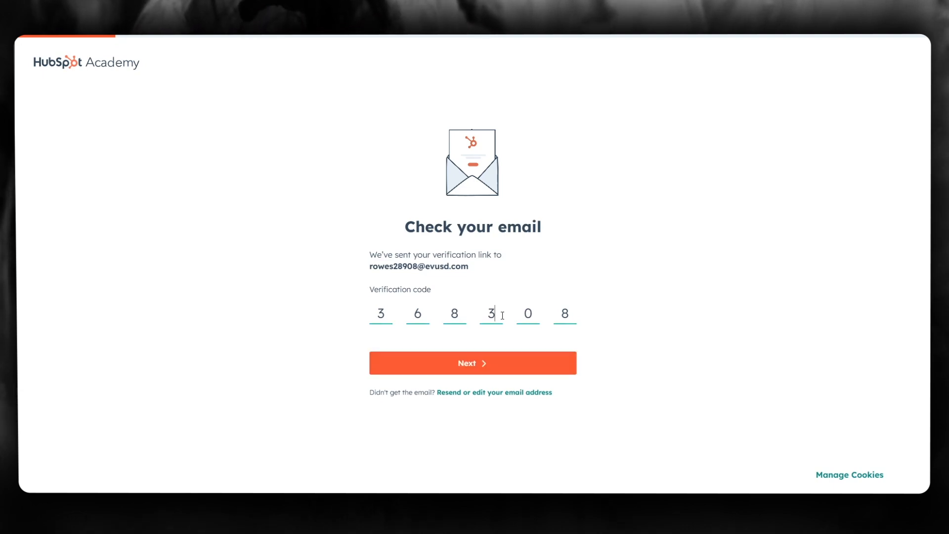
pyautogui.click(472, 363)
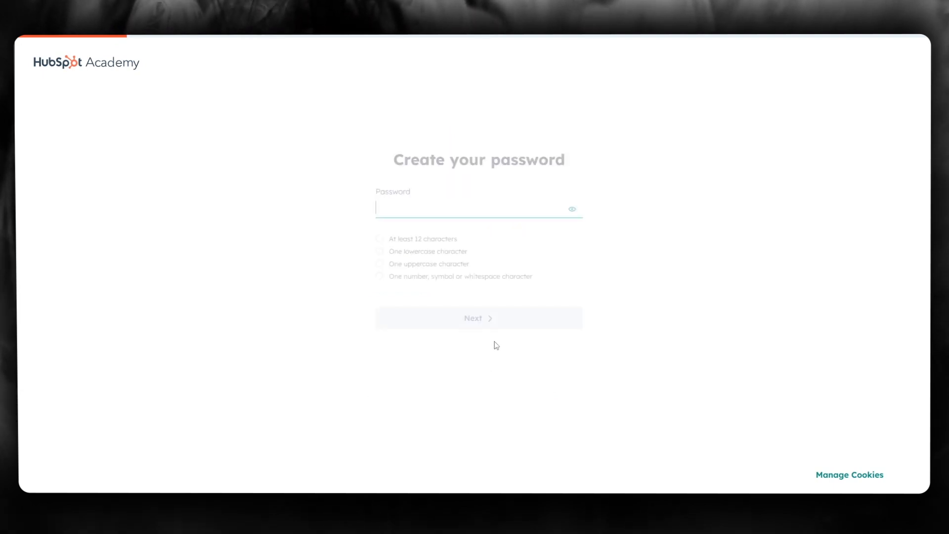
# Set an account password of at least 12 characters and continue to the name step
pyautogui.click(472, 209)
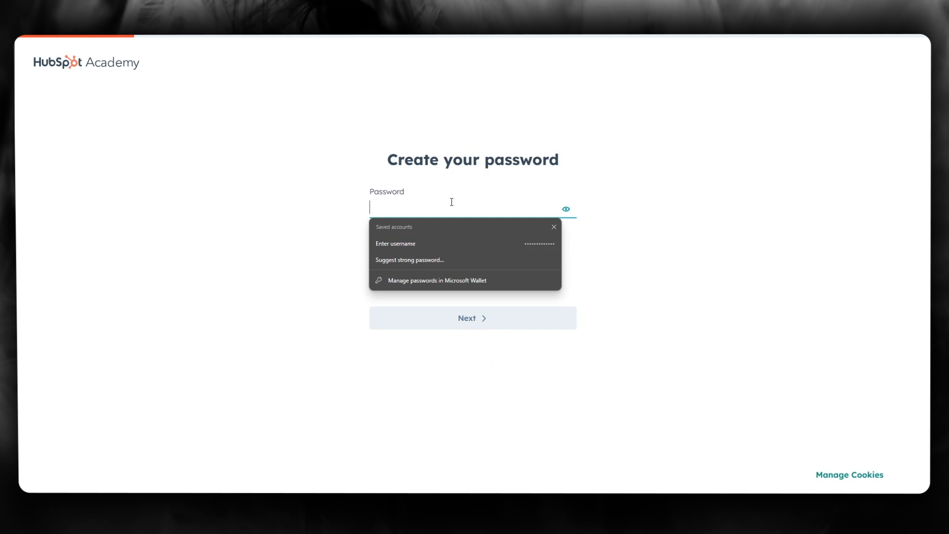
pyautogui.write('••••')
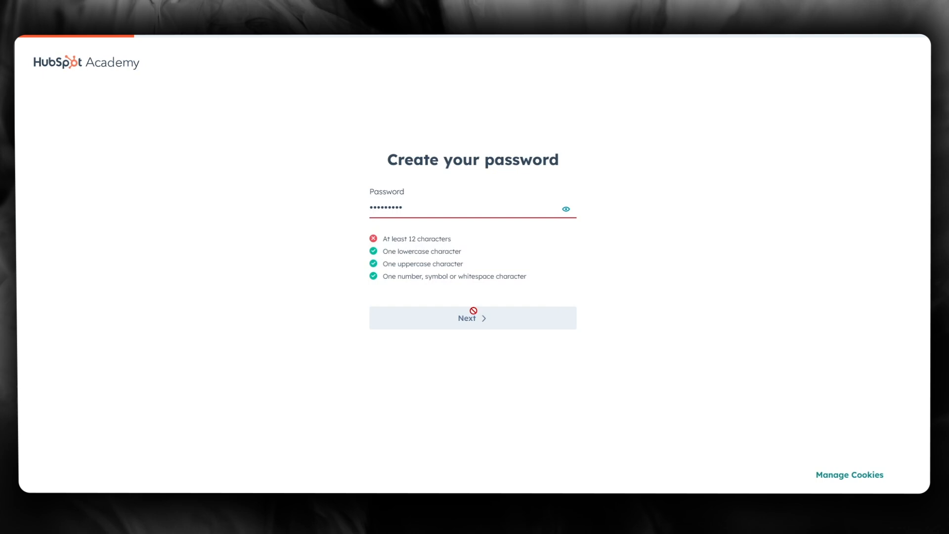
pyautogui.moveTo(460, 199)
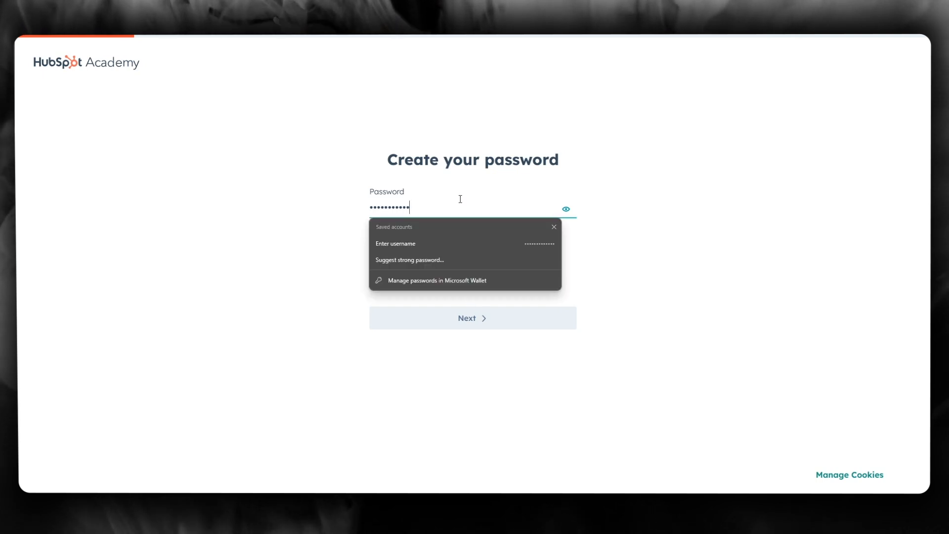
pyautogui.click(472, 317)
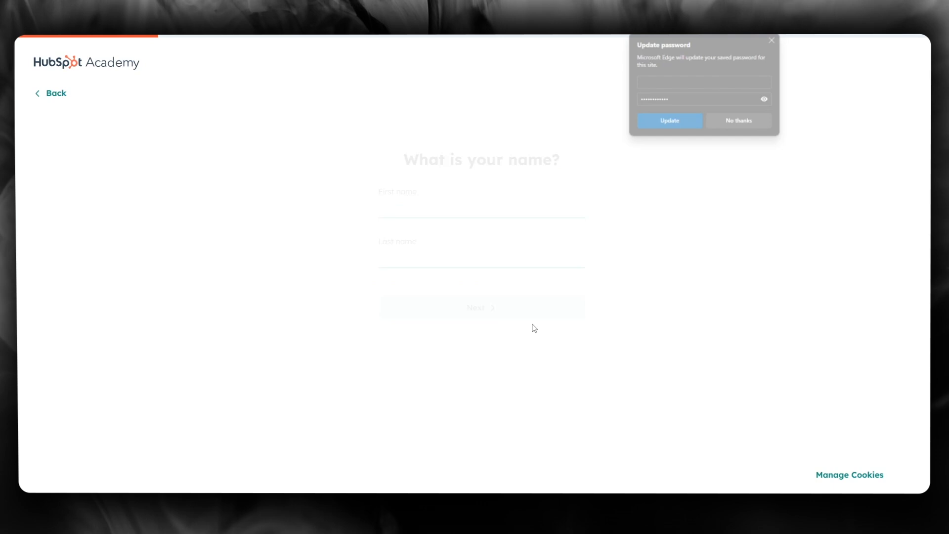
# Enter the name, choose Services / Customer Support as work field, and company name 'Dev inc'
pyautogui.click(473, 208)
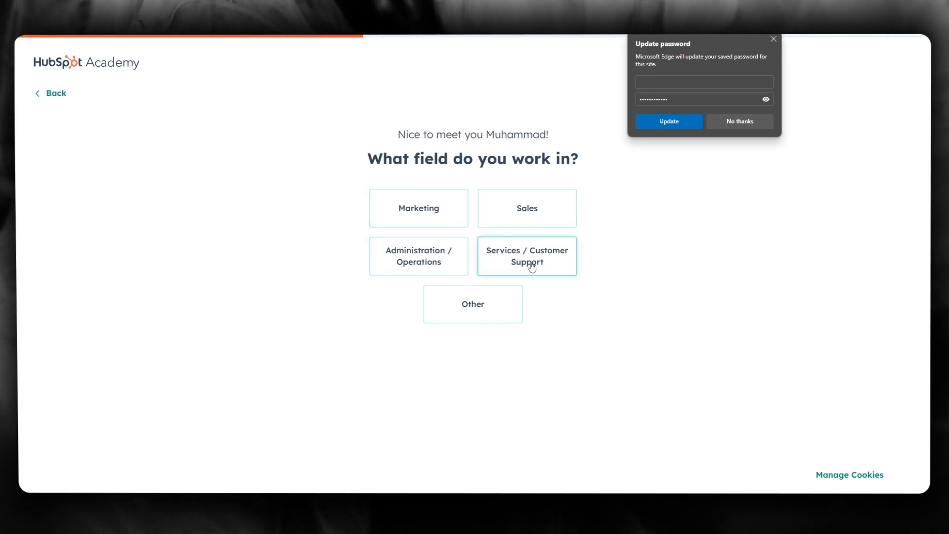
pyautogui.click(526, 255)
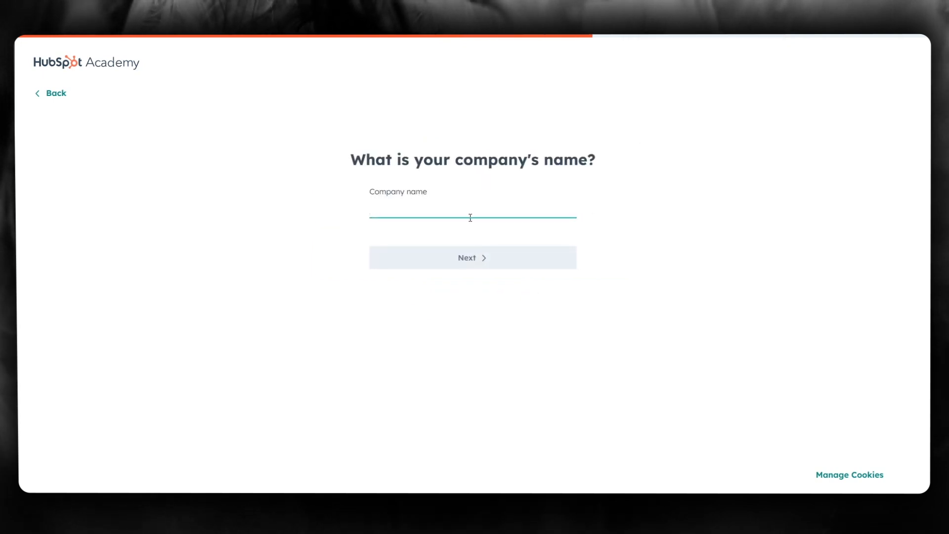
pyautogui.write('Dev inc')
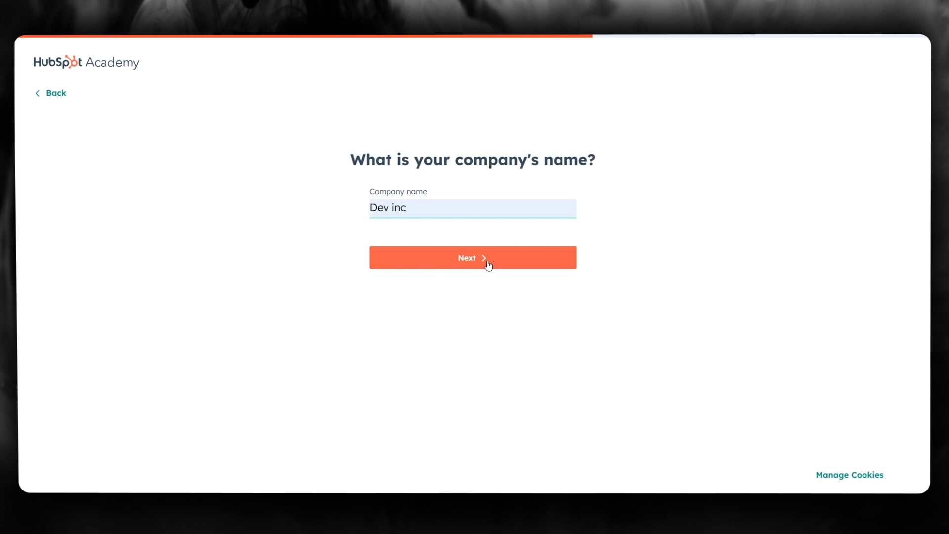
pyautogui.click(472, 257)
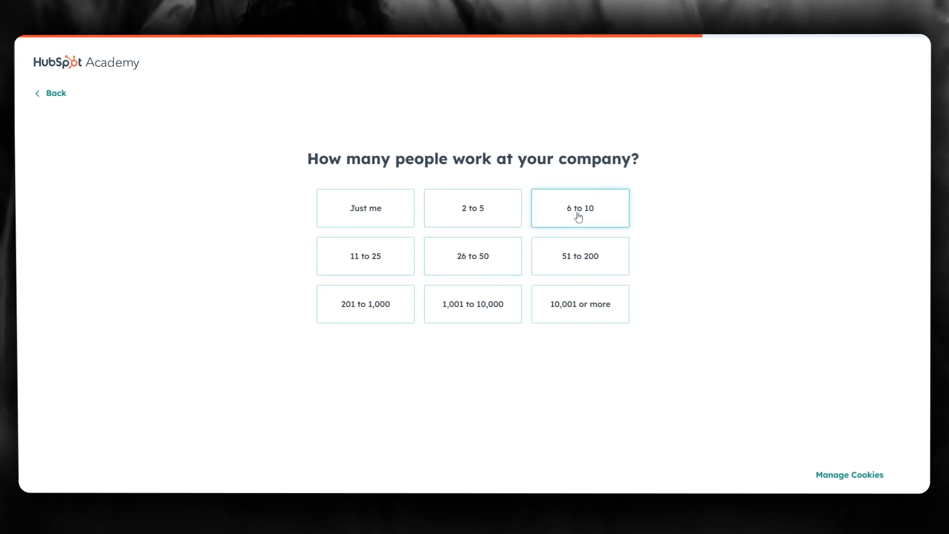
pyautogui.click(578, 207)
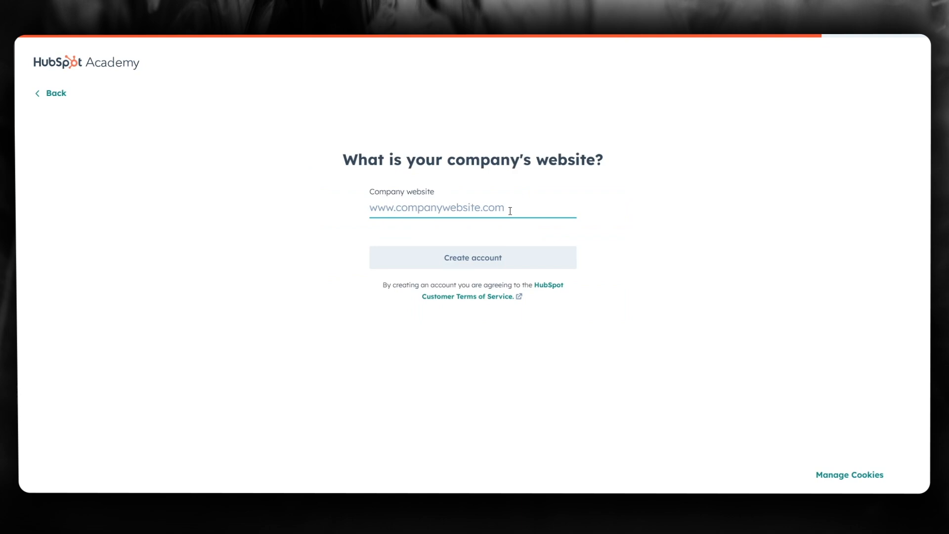
pyautogui.write('www.jhkjhkjh.com')
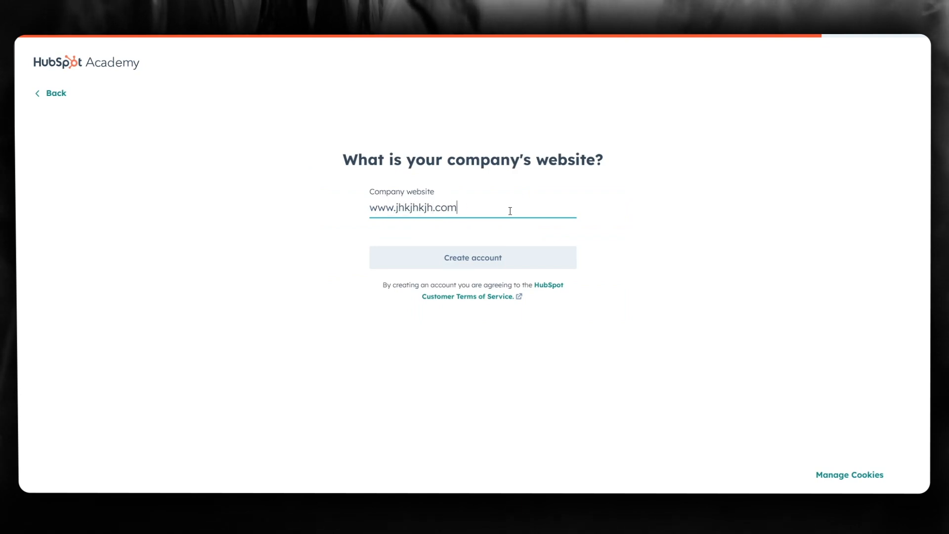
pyautogui.moveTo(742, 225)
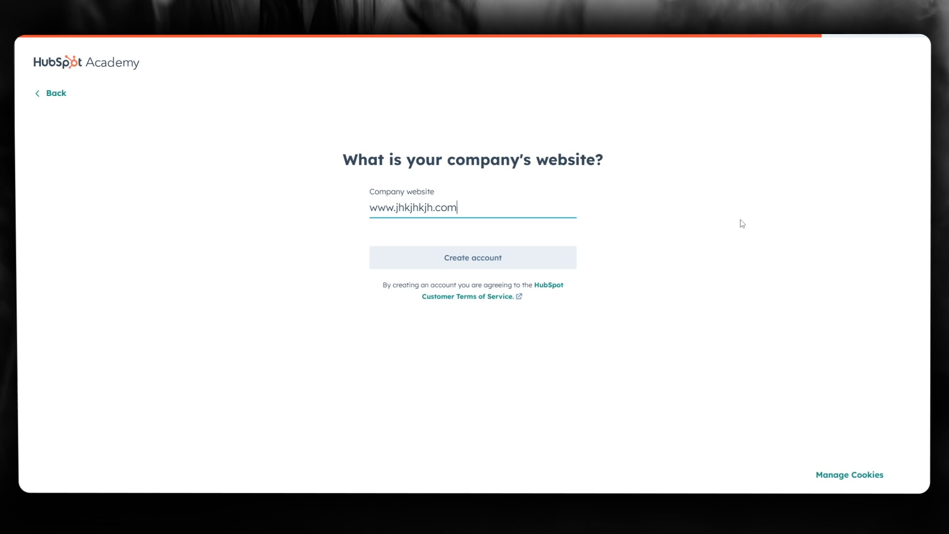
pyautogui.click(473, 257)
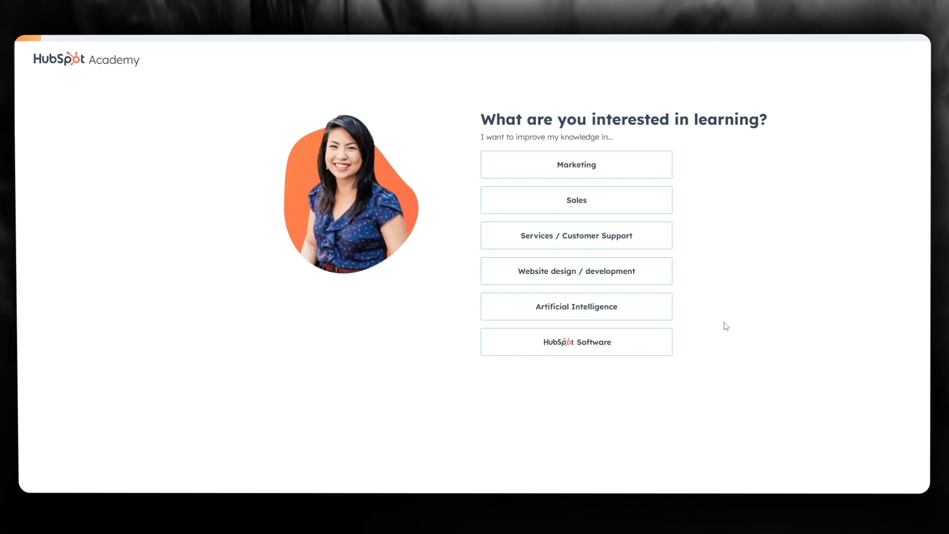
pyautogui.moveTo(716, 139)
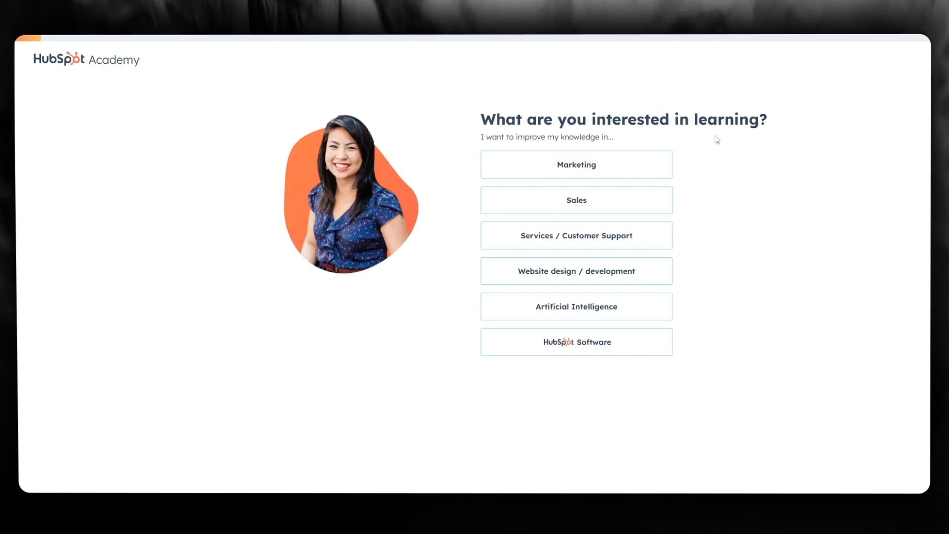
# Pick Marketing, All Marketing and Advance my career to get certification course picks
pyautogui.click(575, 164)
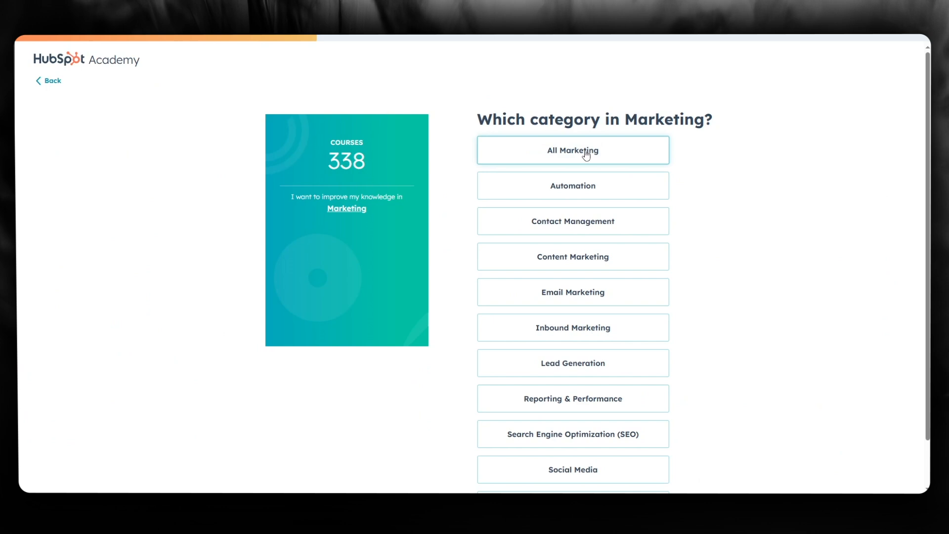
pyautogui.moveTo(630, 159)
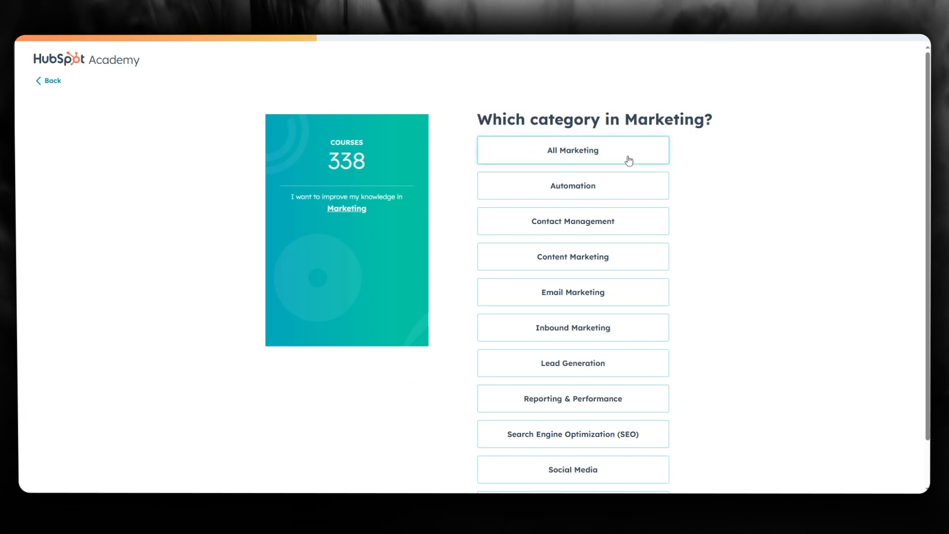
pyautogui.click(572, 150)
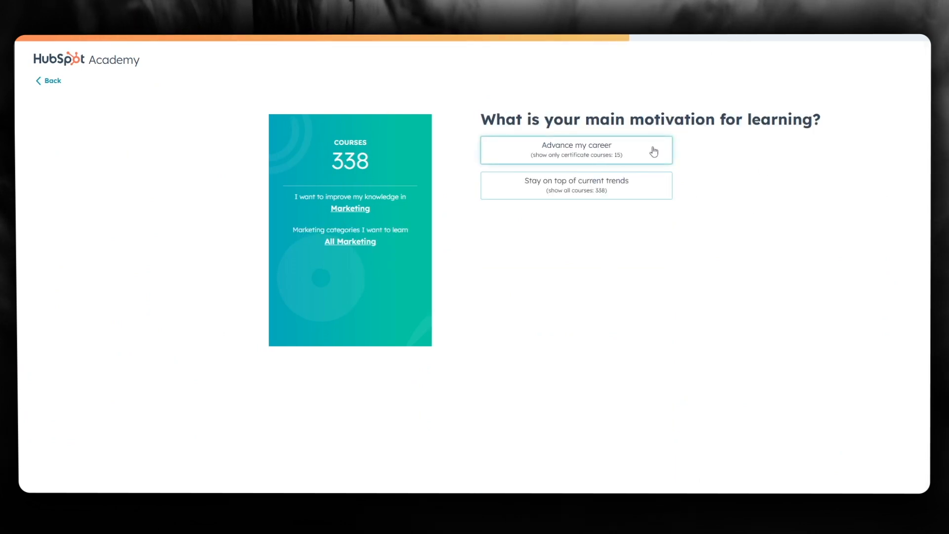
pyautogui.moveTo(696, 176)
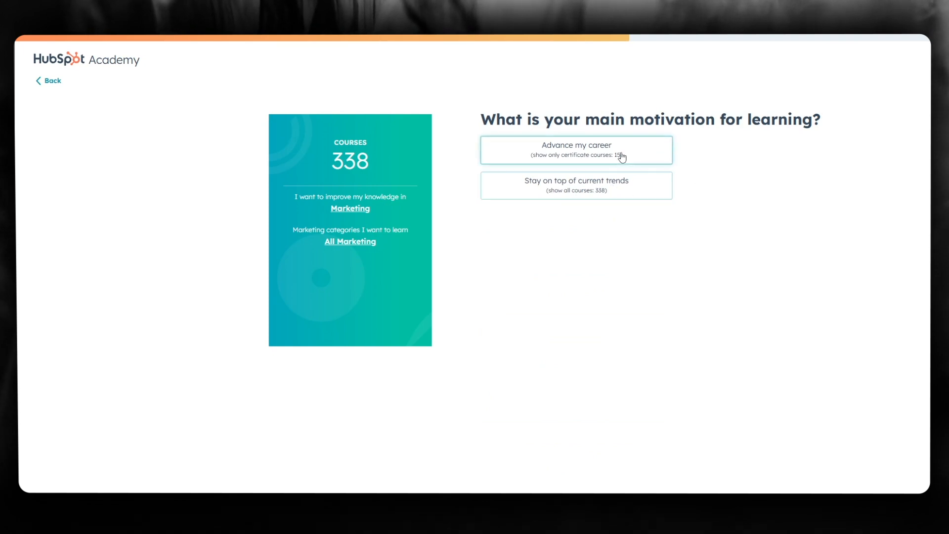
pyautogui.click(575, 150)
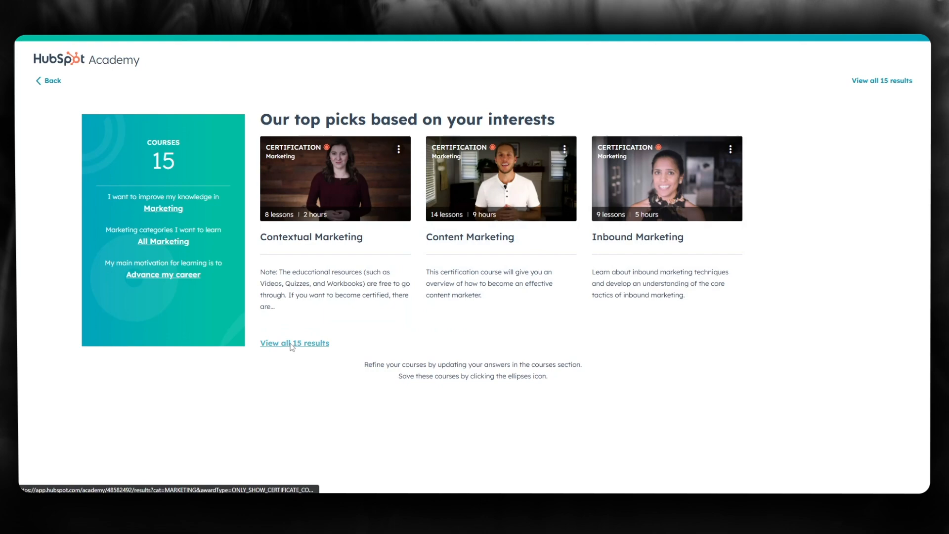
# View all 15 results and open the Email Marketing Software course card
pyautogui.click(294, 343)
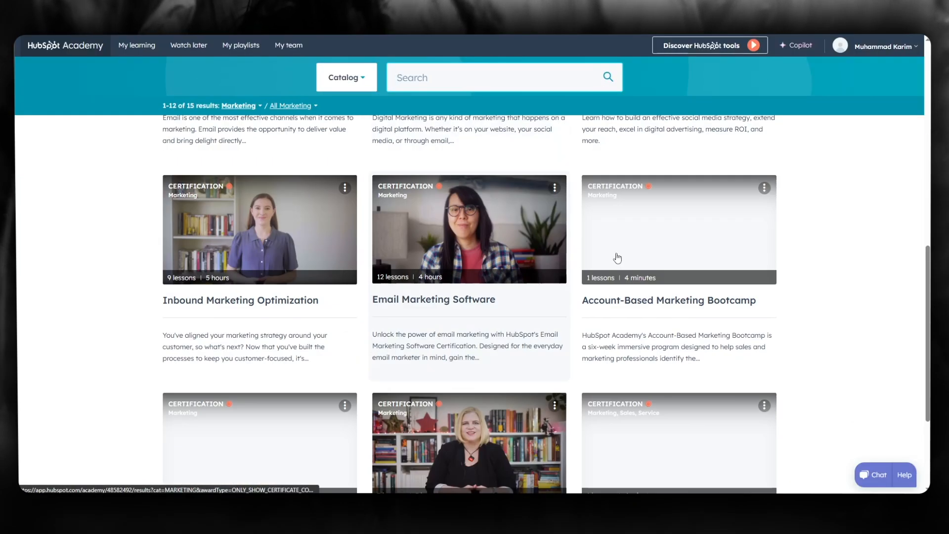
pyautogui.scroll(-3)
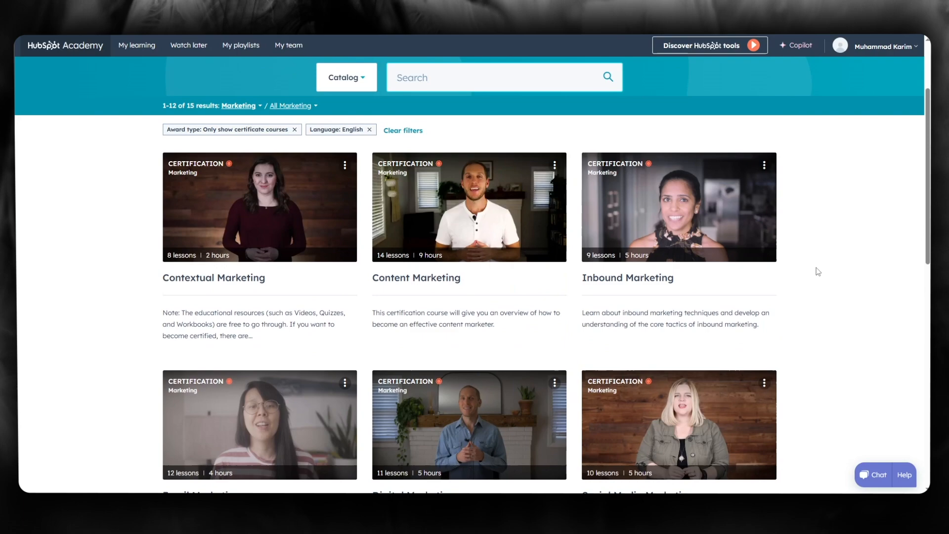
pyautogui.scroll(-3)
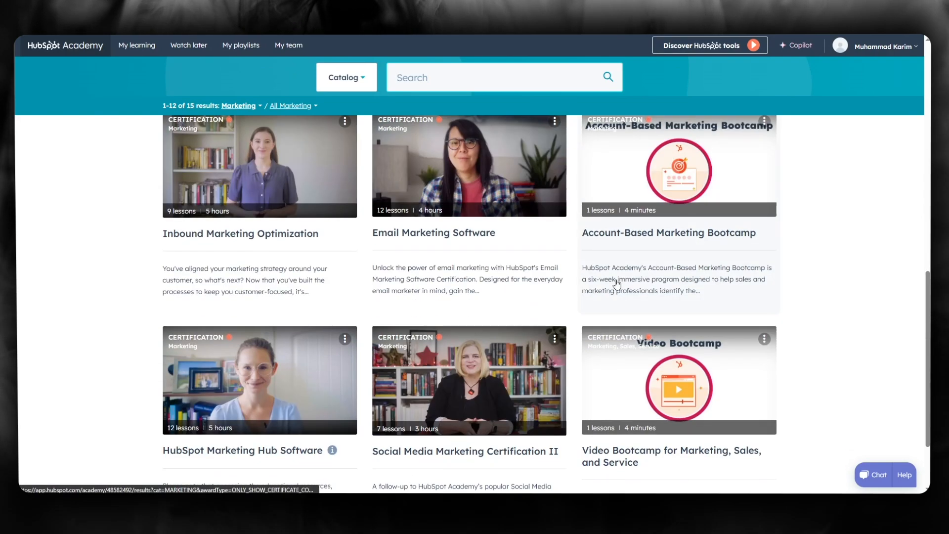
pyautogui.click(468, 166)
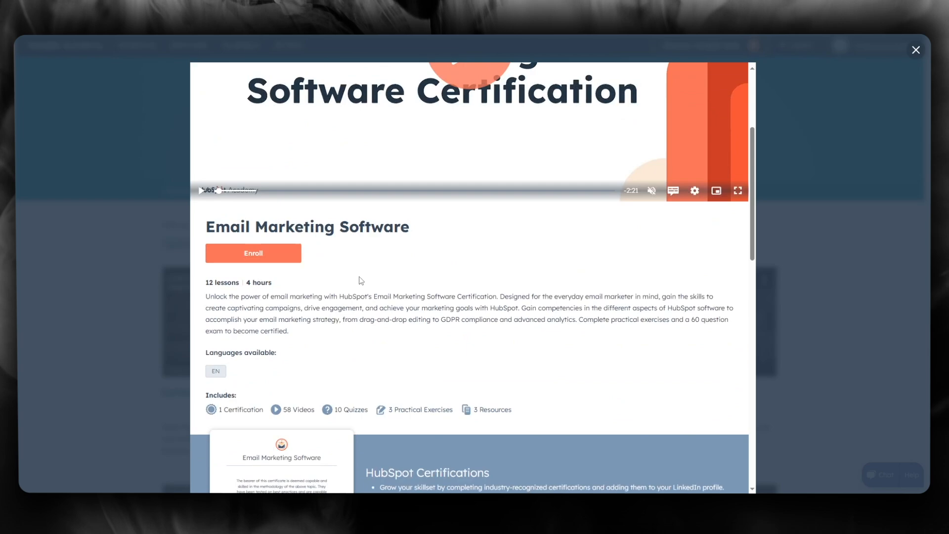
# Scroll through the Email Marketing Software details and close the modal
pyautogui.scroll(-3)
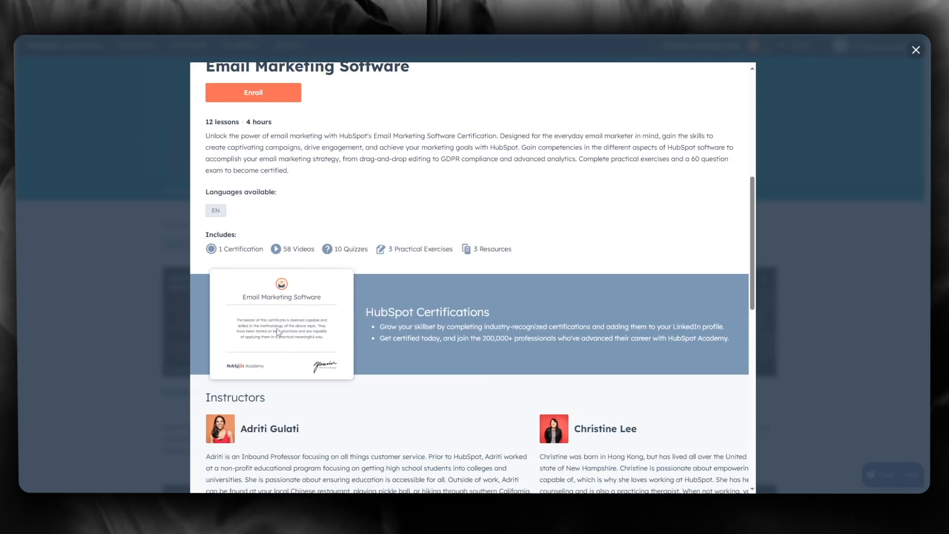
pyautogui.moveTo(279, 254)
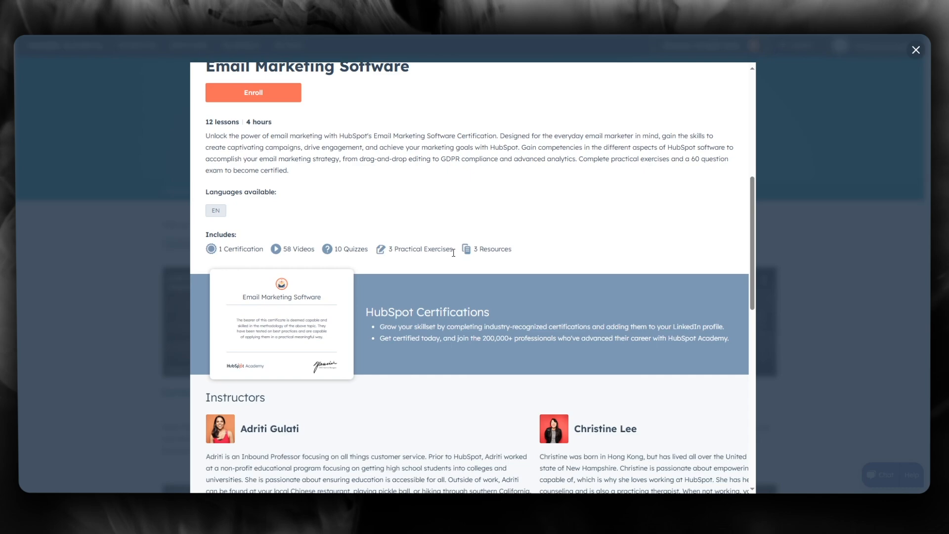
pyautogui.scroll(-3)
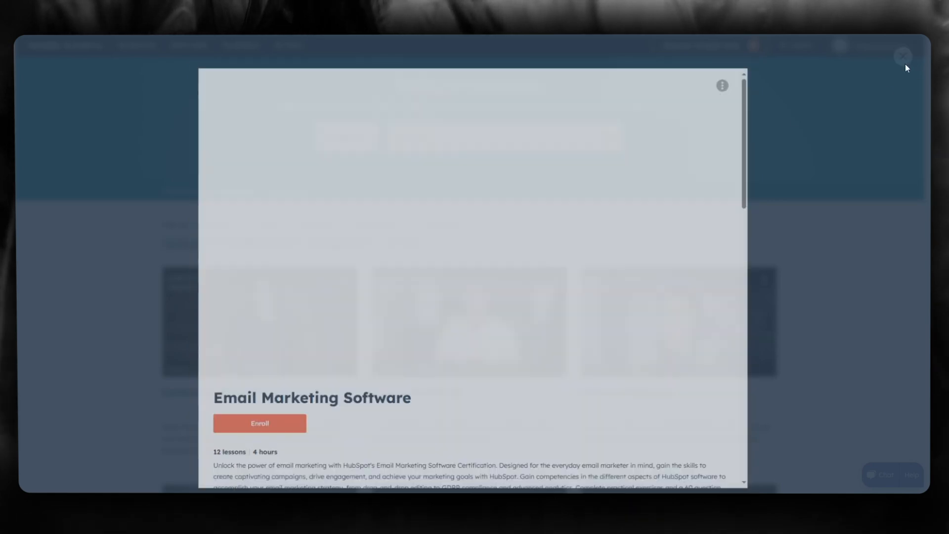
pyautogui.click(902, 56)
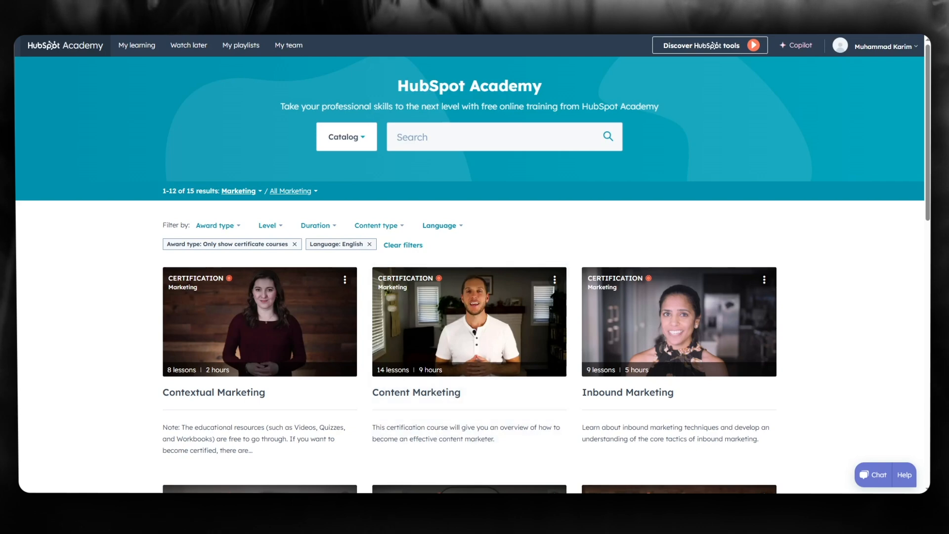